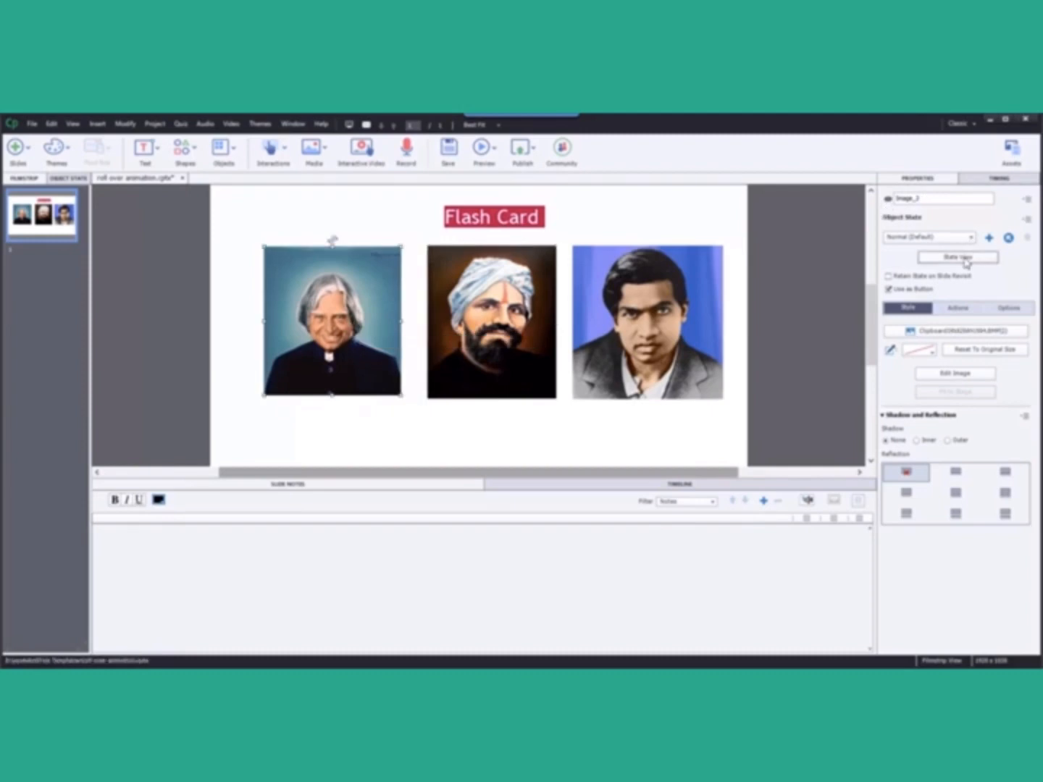
Show the first portrait's state view with its Normal, RollOver, Down and Selected states.
click(956, 258)
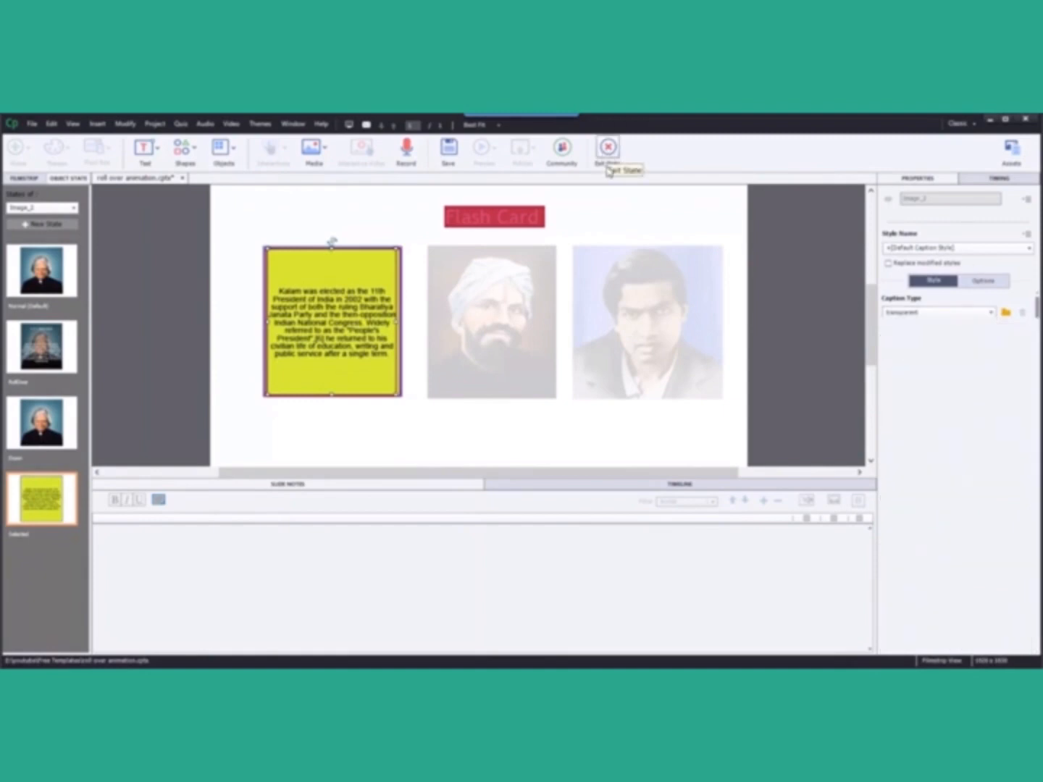
Check the second and third portraits' Selected text states, then return to the Flash Card slide.
click(609, 148)
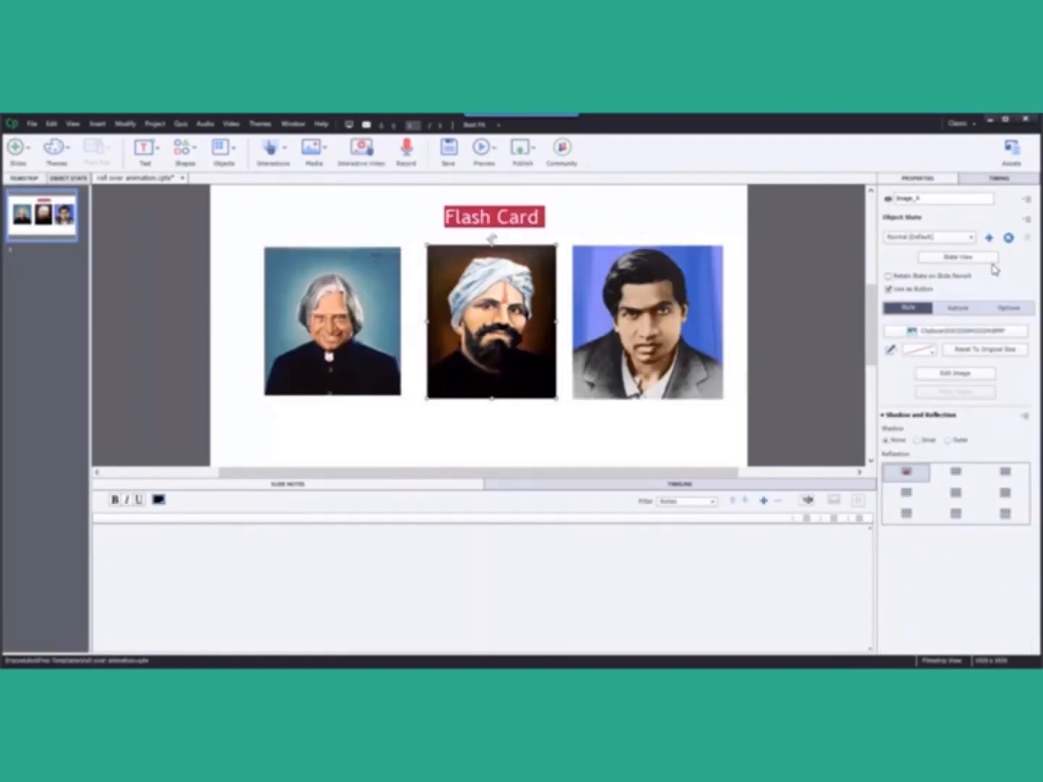
click(956, 258)
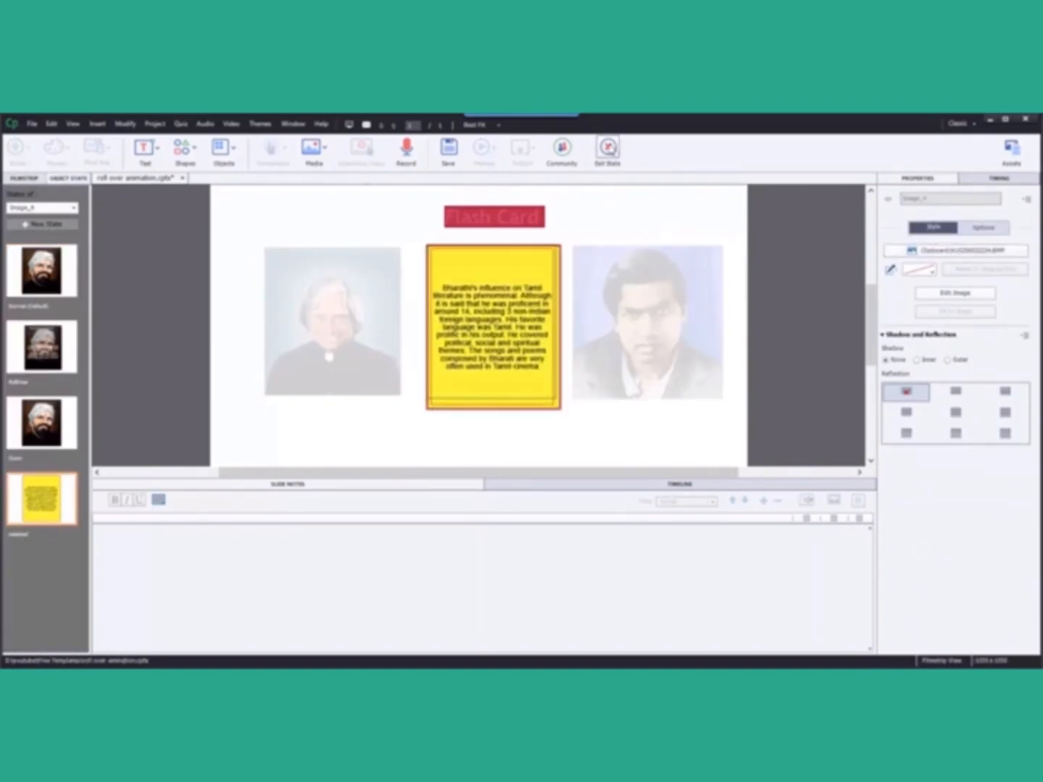
click(607, 148)
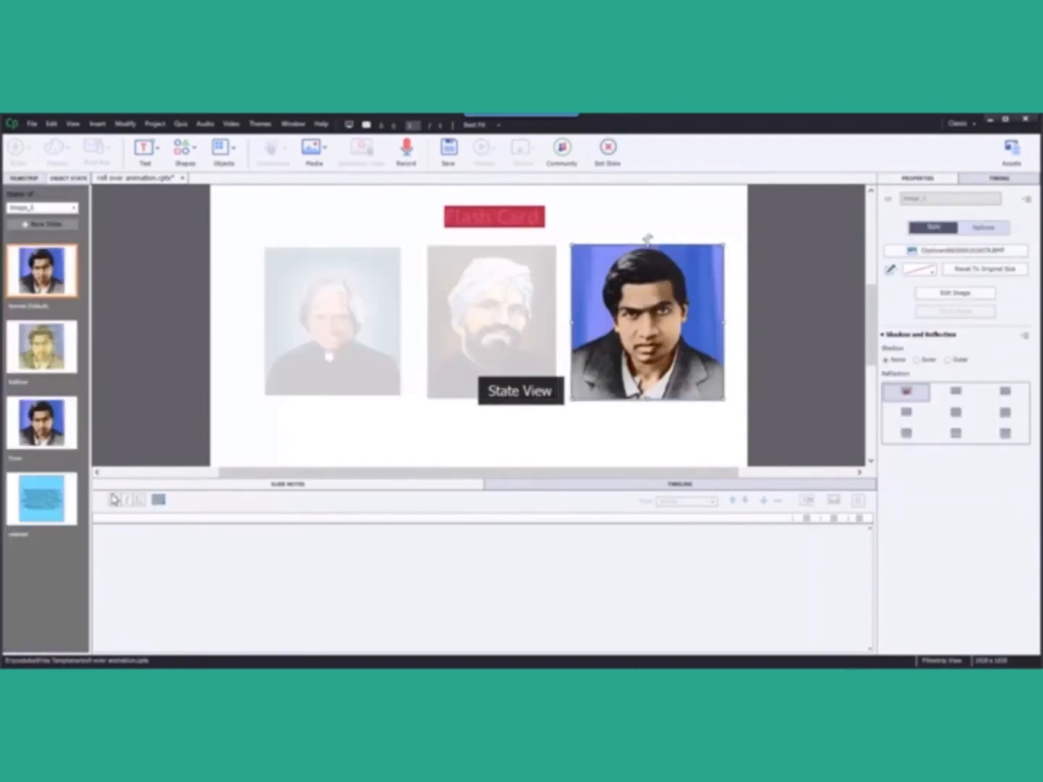
click(40, 499)
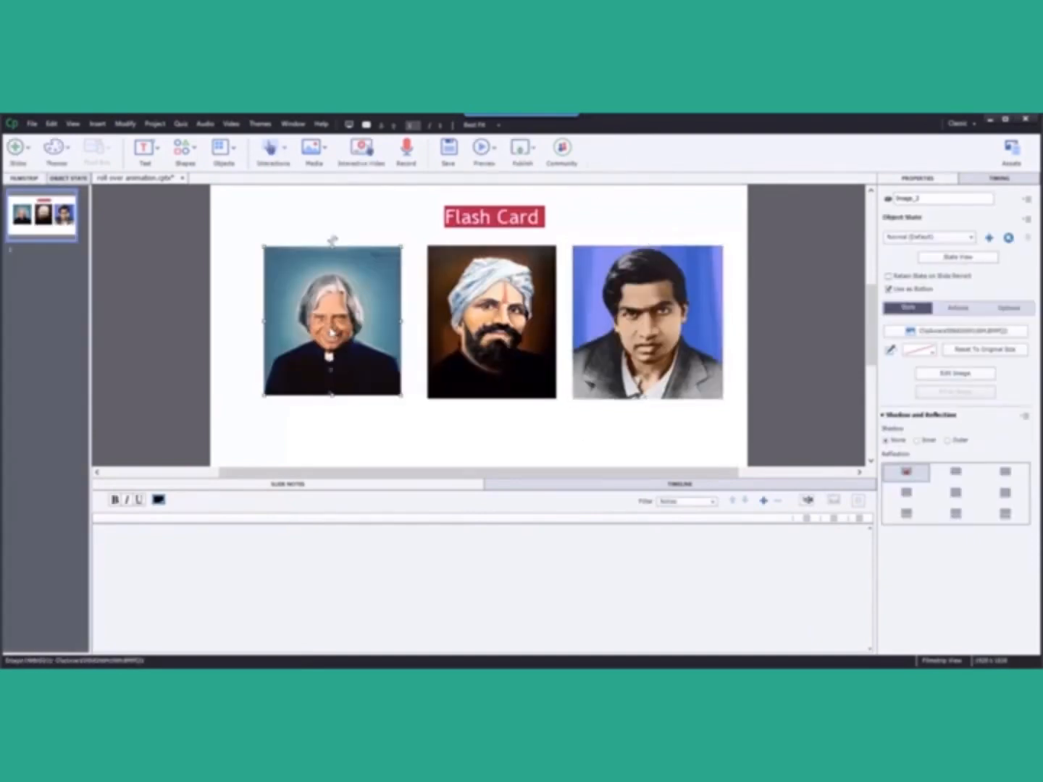
Review the first portrait's Image advanced action with its conditional state-change and toggle decisions.
click(956, 309)
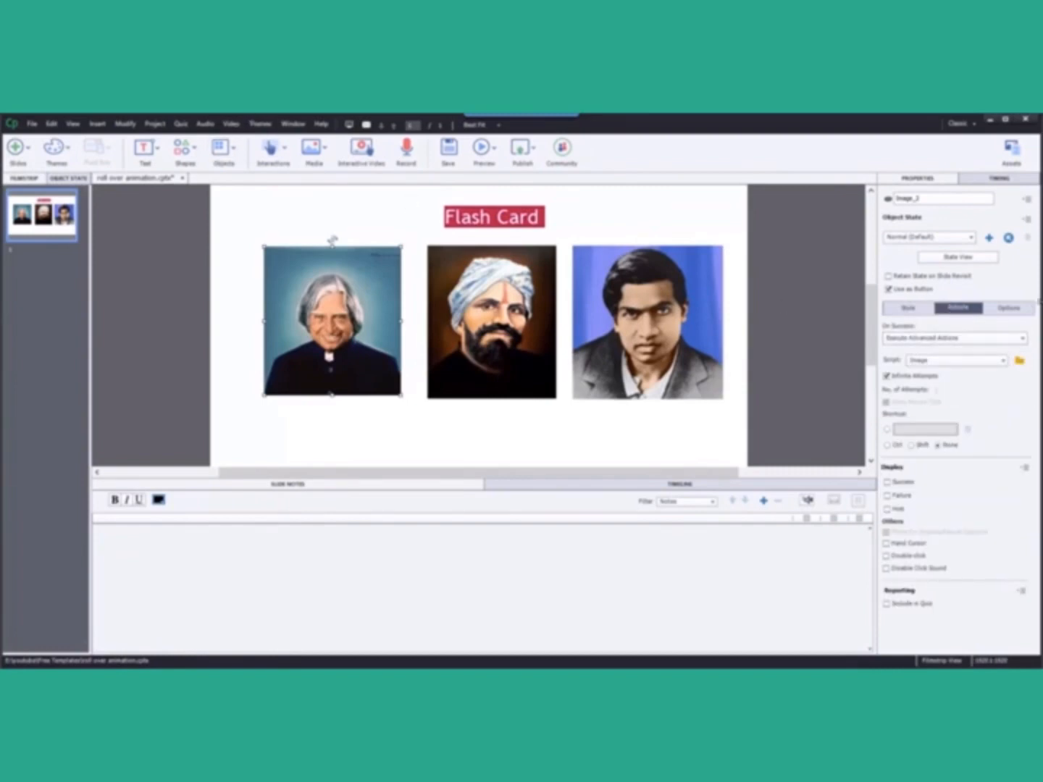
click(1021, 360)
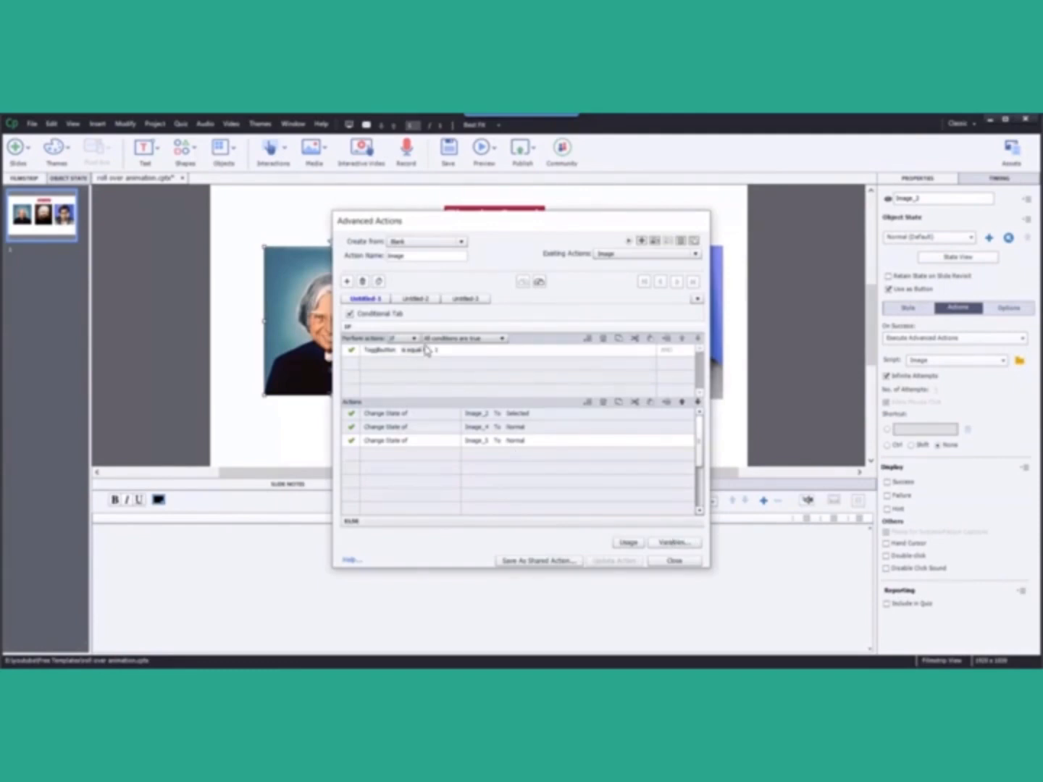
mouse_move(419, 362)
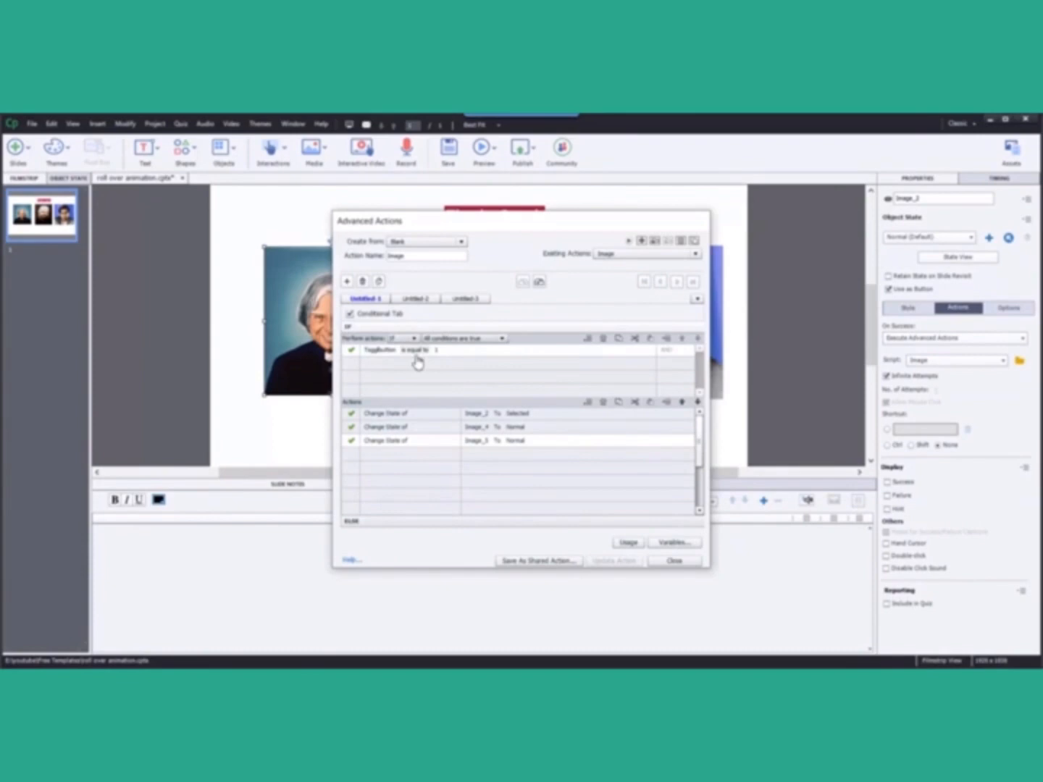
mouse_move(438, 420)
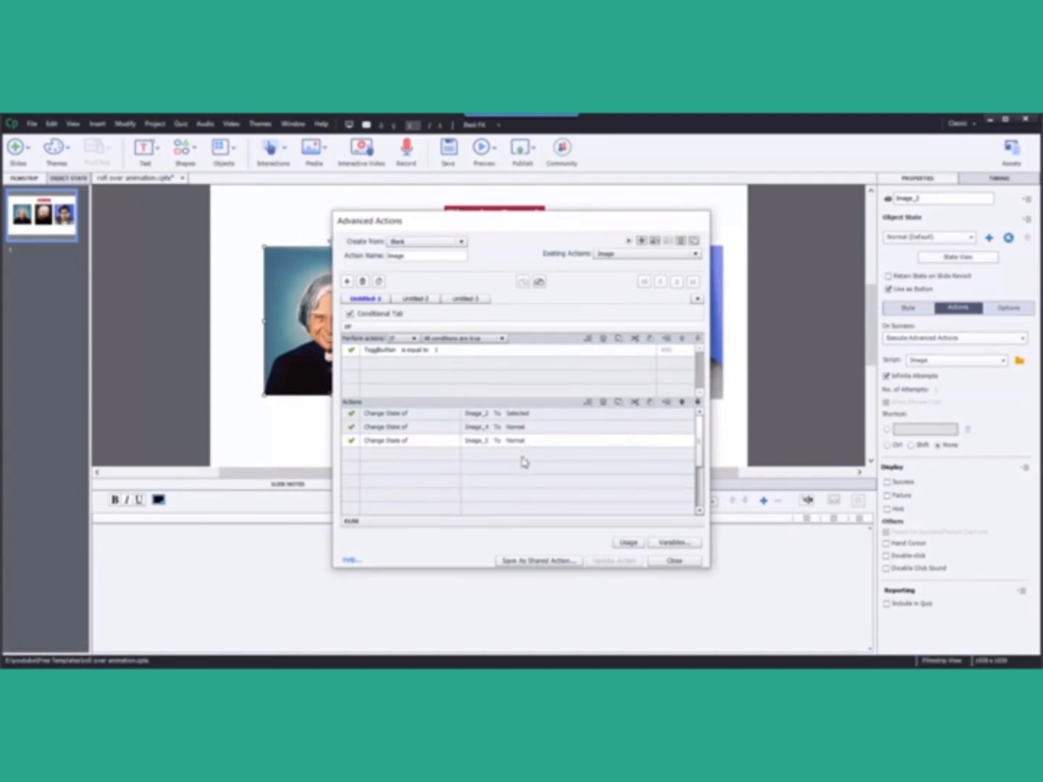
mouse_move(514, 525)
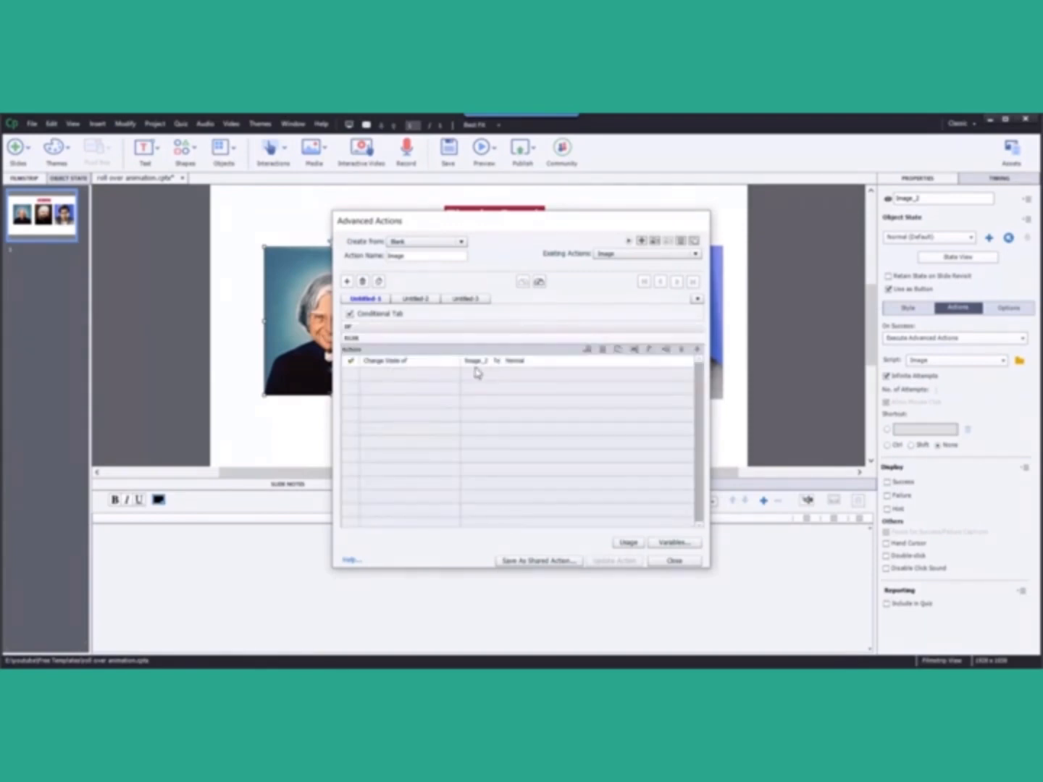
mouse_move(529, 374)
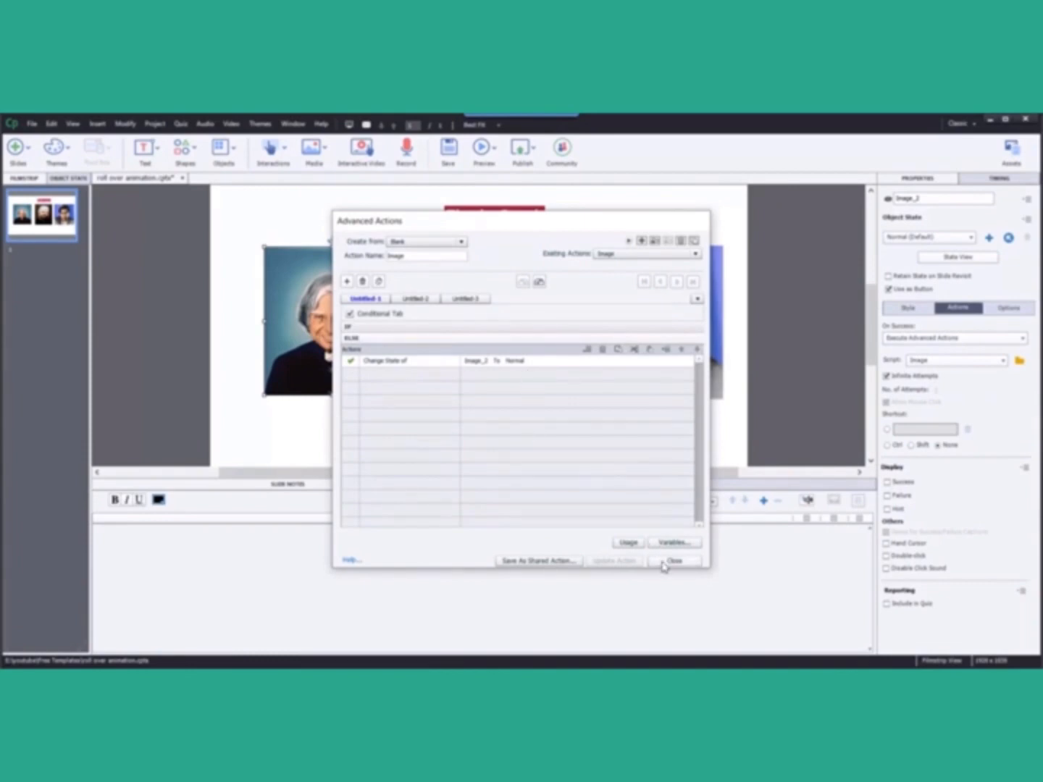
click(414, 299)
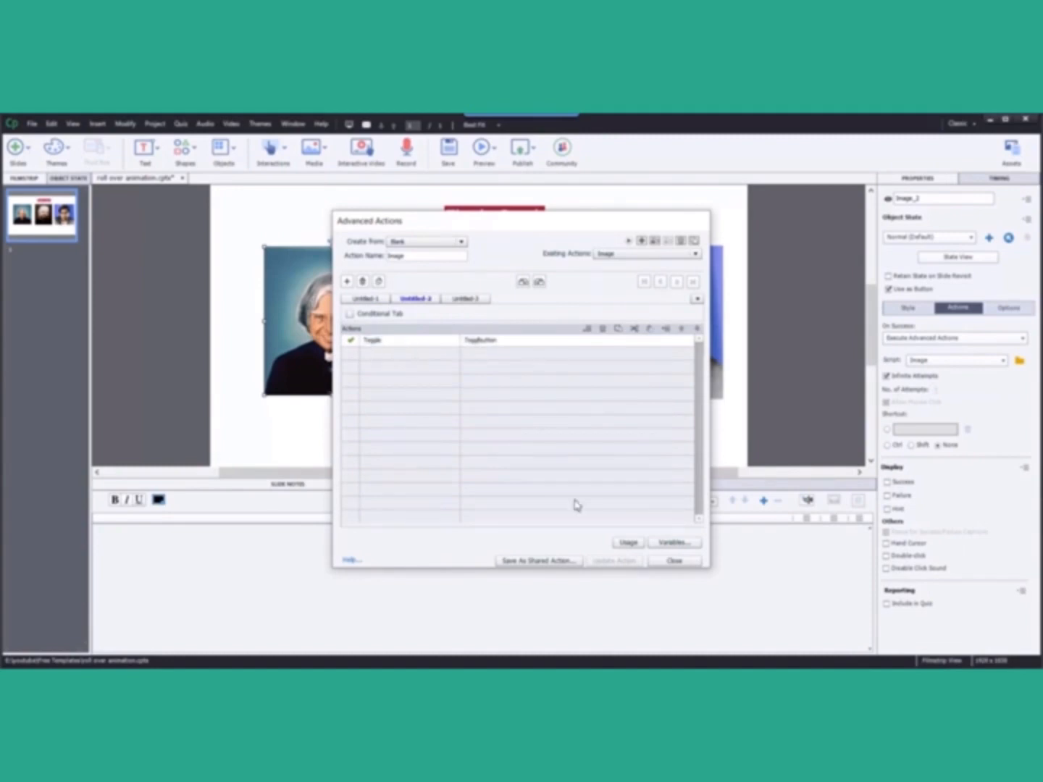
Review the second portrait's Image1 action across both decision tabs and return to the slide.
click(673, 559)
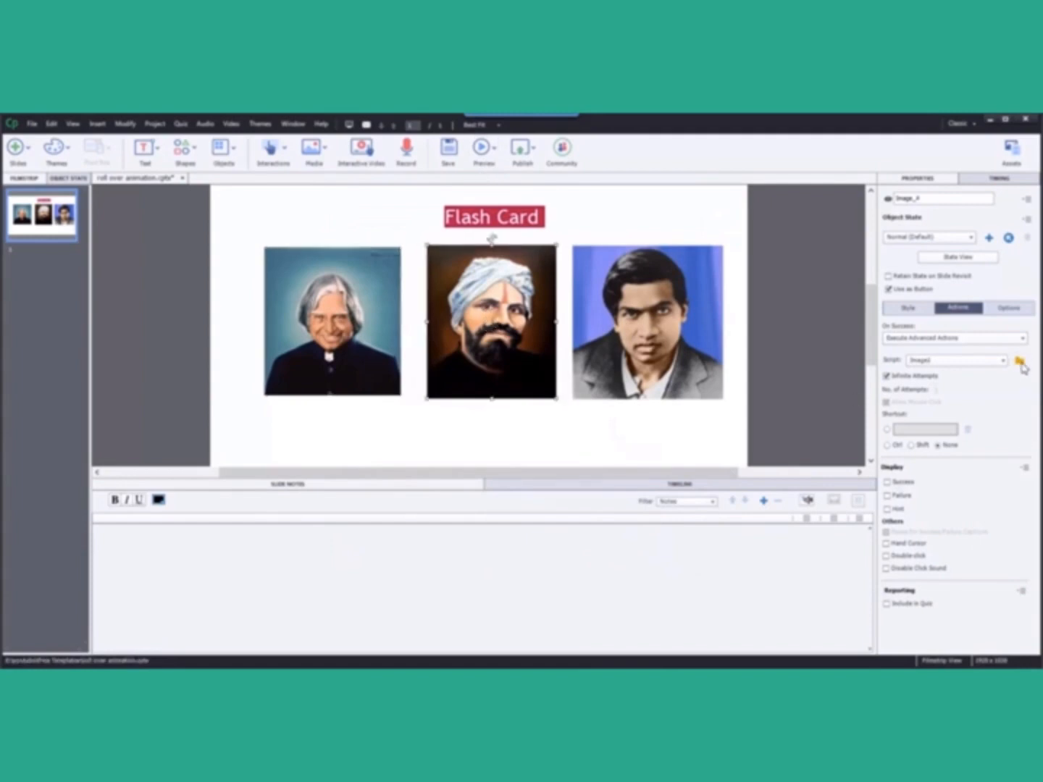
click(1020, 360)
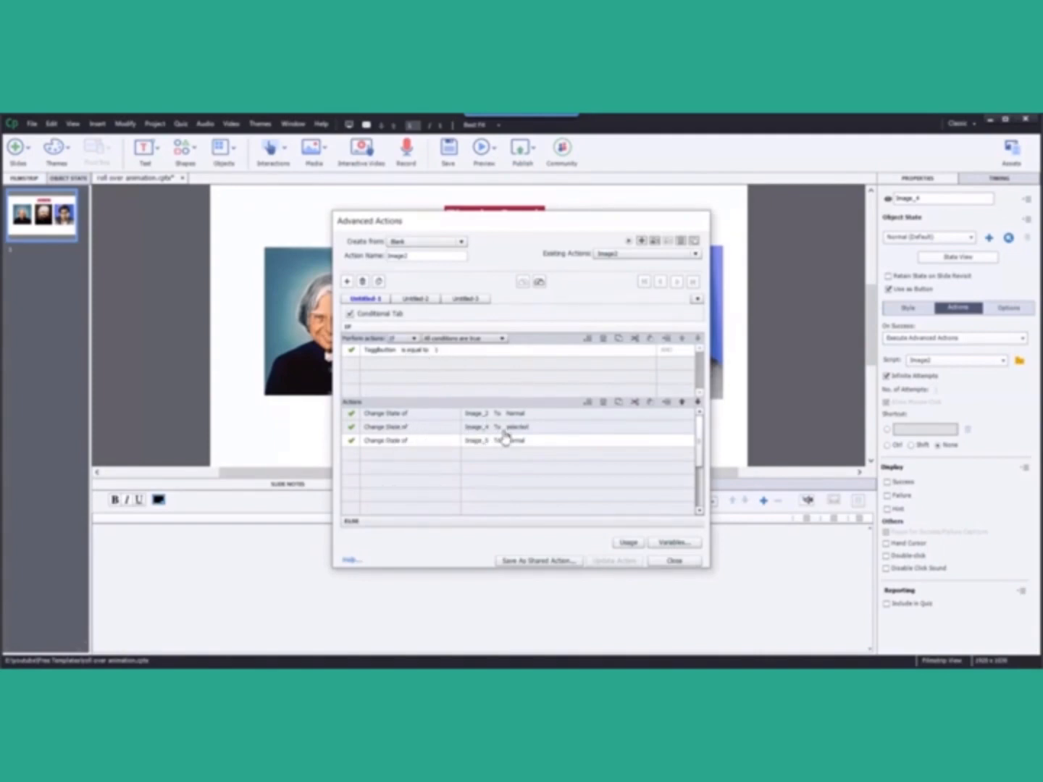
mouse_move(528, 452)
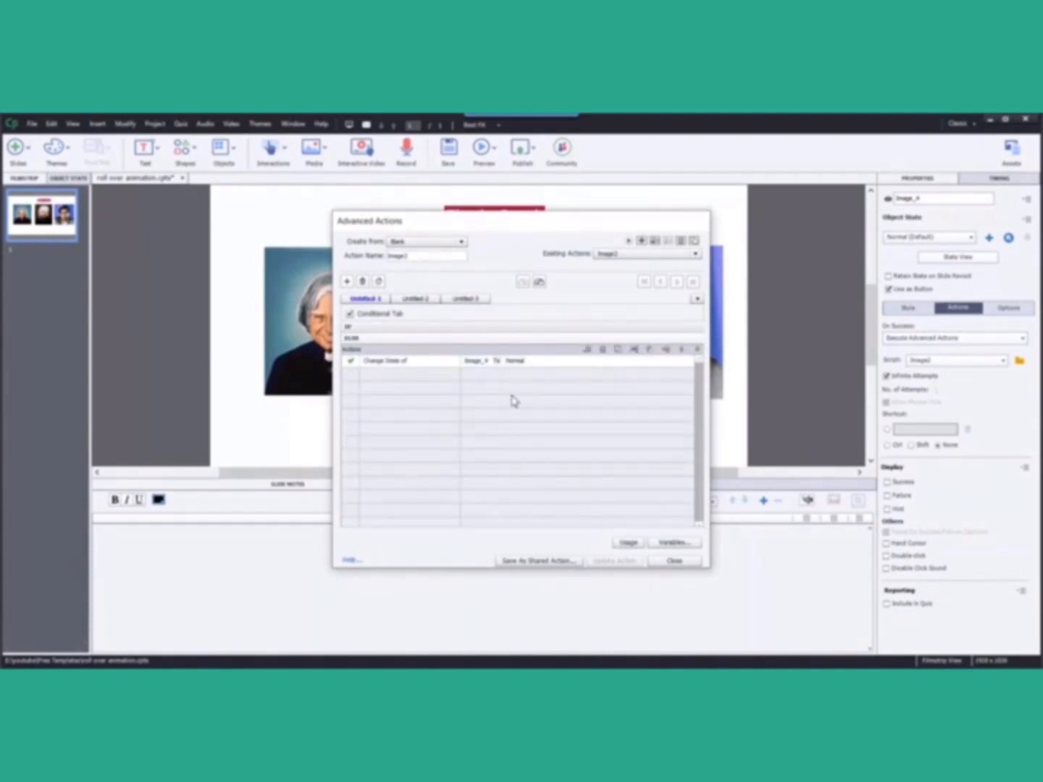
click(415, 298)
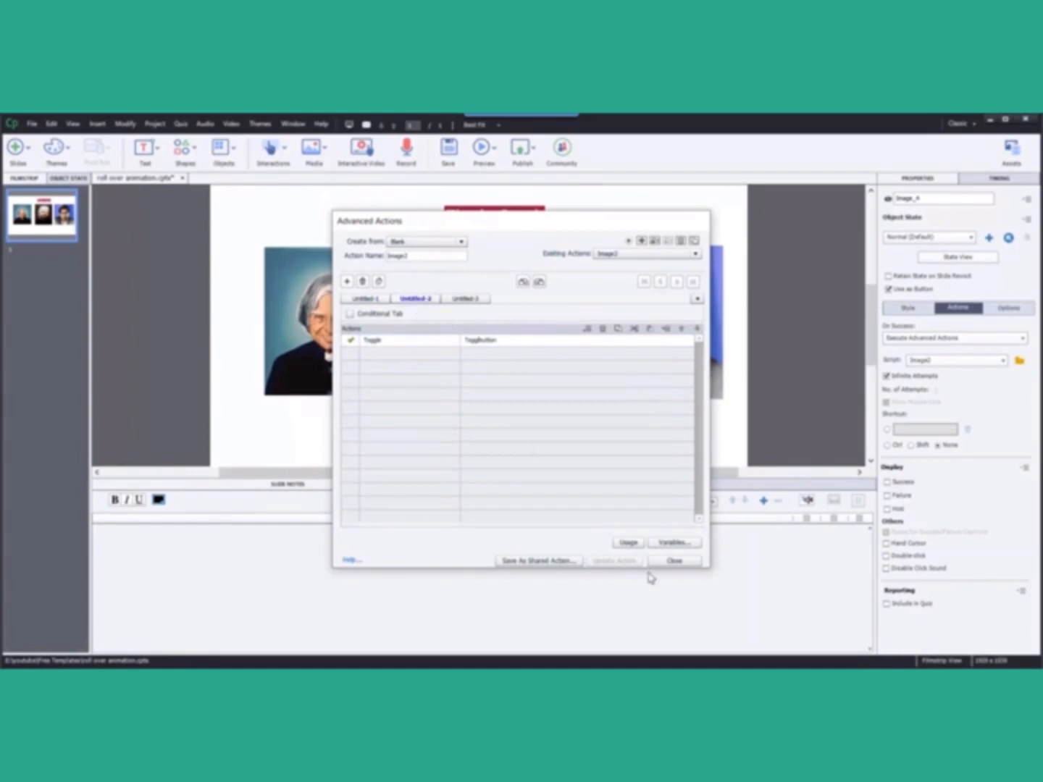
click(672, 559)
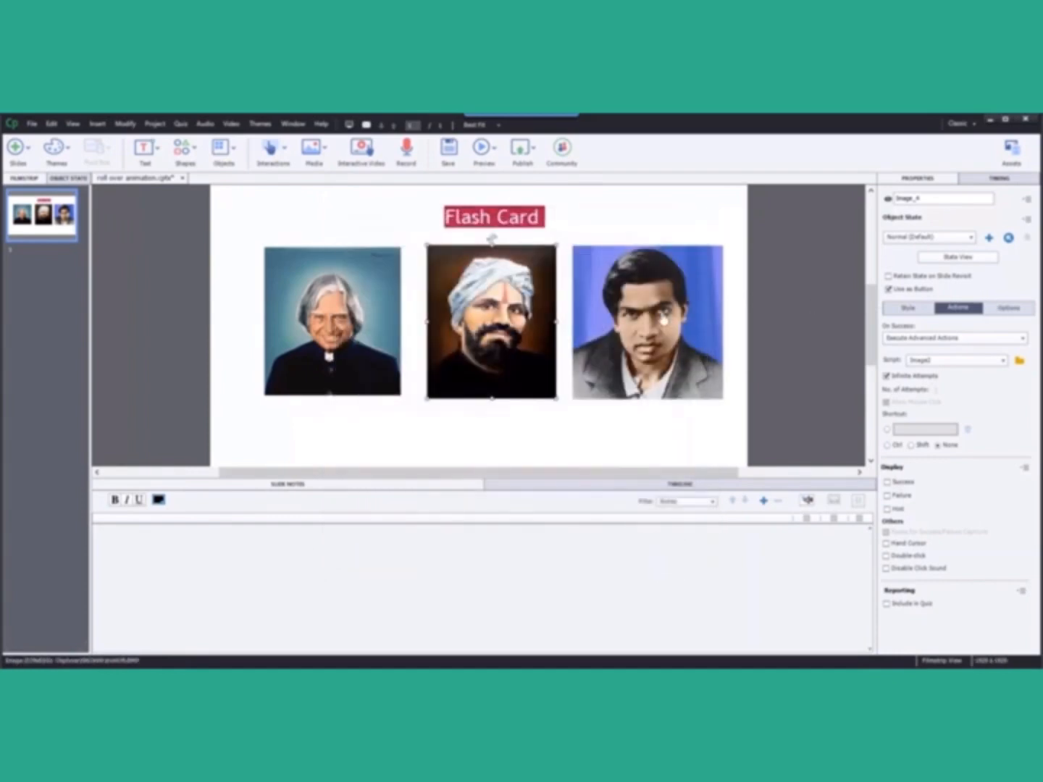
Review the third portrait's Image2 action, its conditional and toggle tabs, and return to the slide.
click(646, 321)
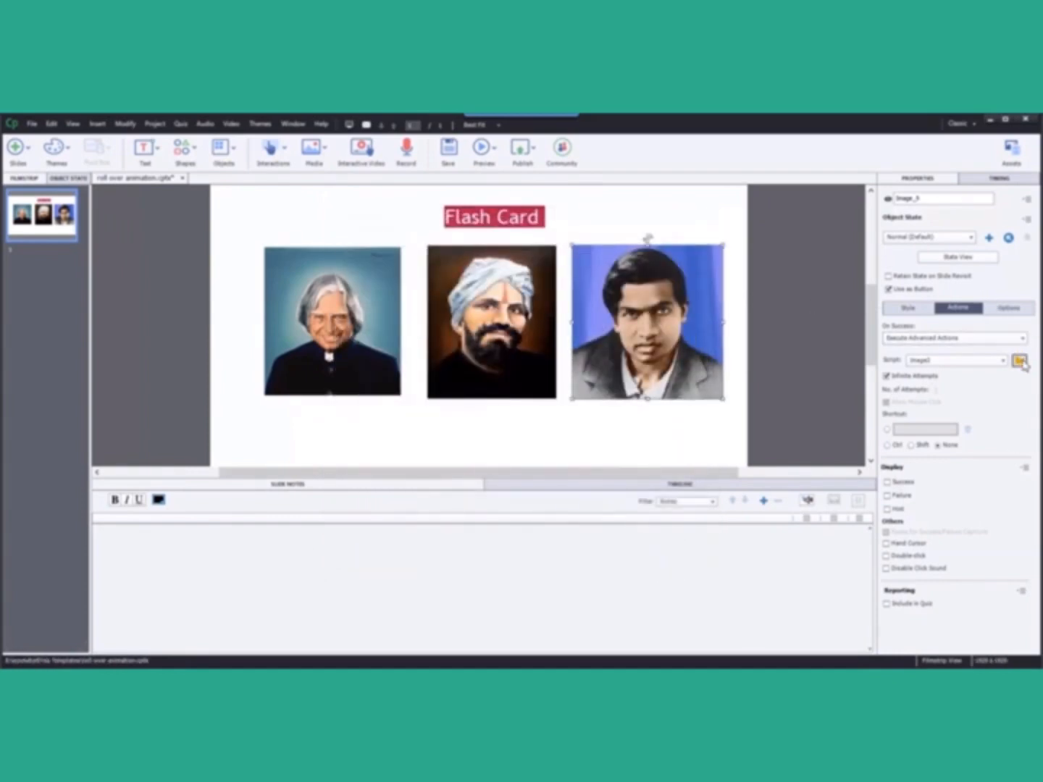
click(1019, 359)
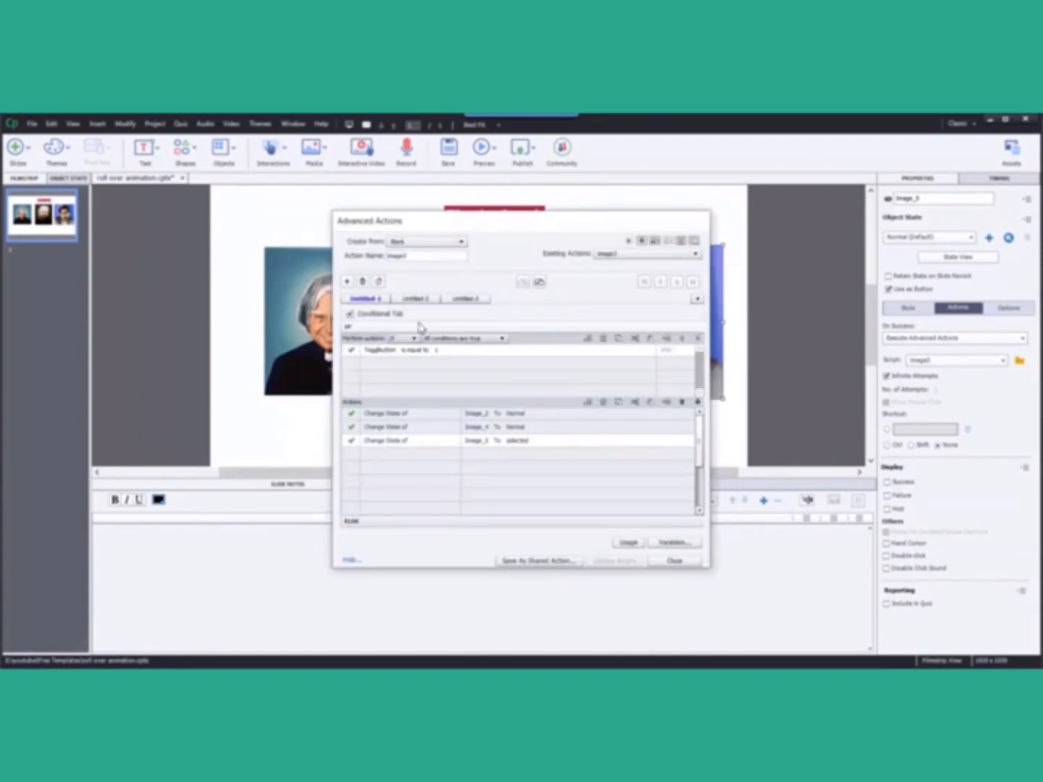
mouse_move(403, 414)
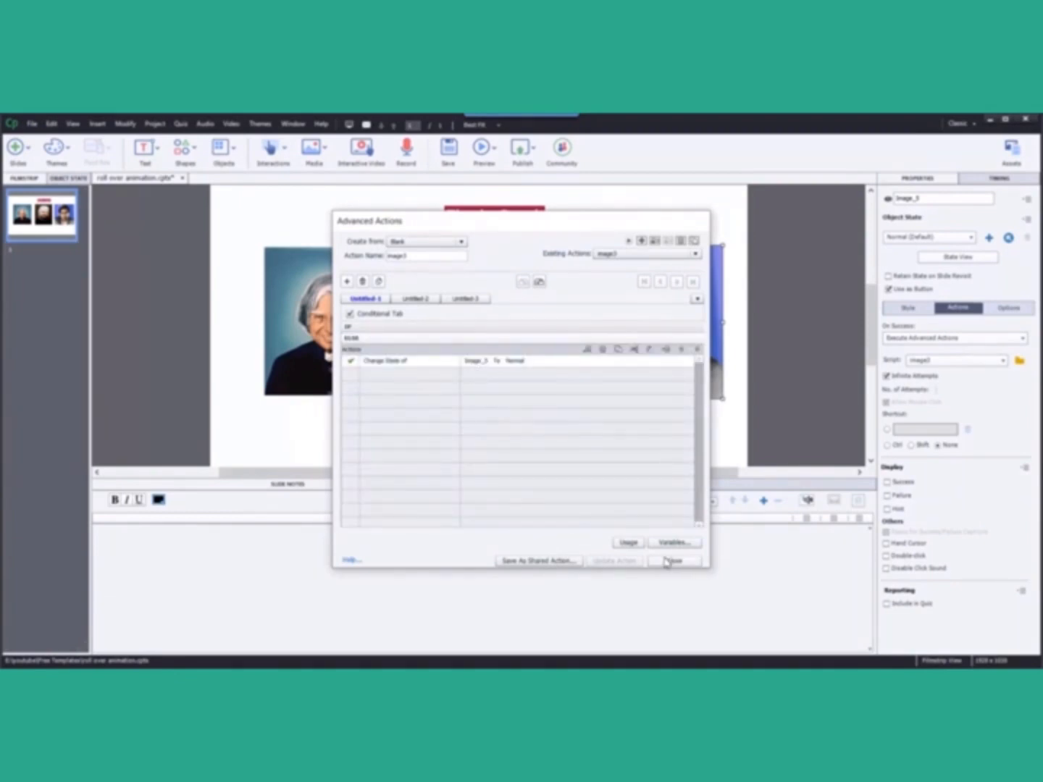
click(414, 298)
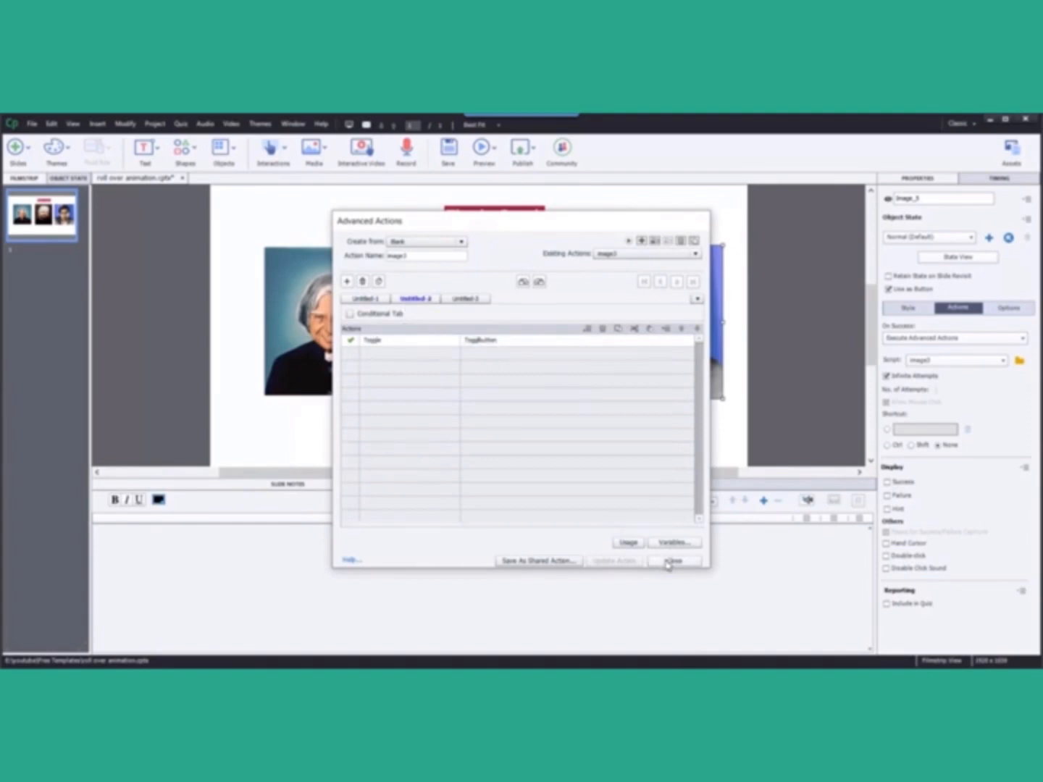
click(672, 560)
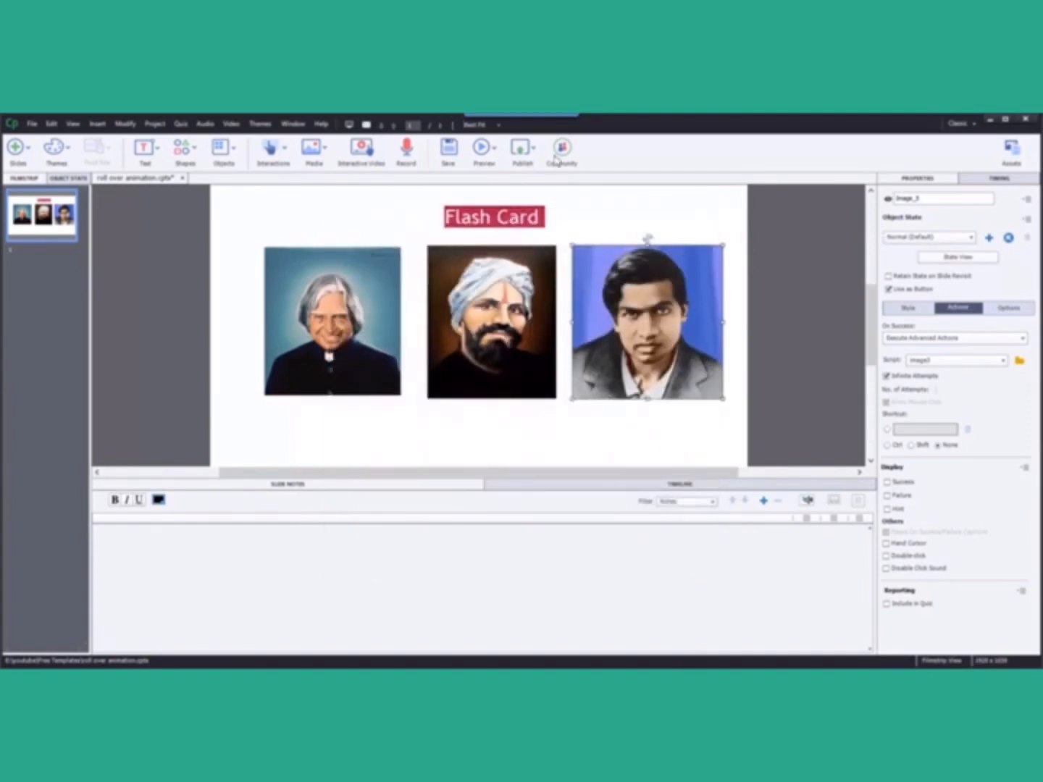